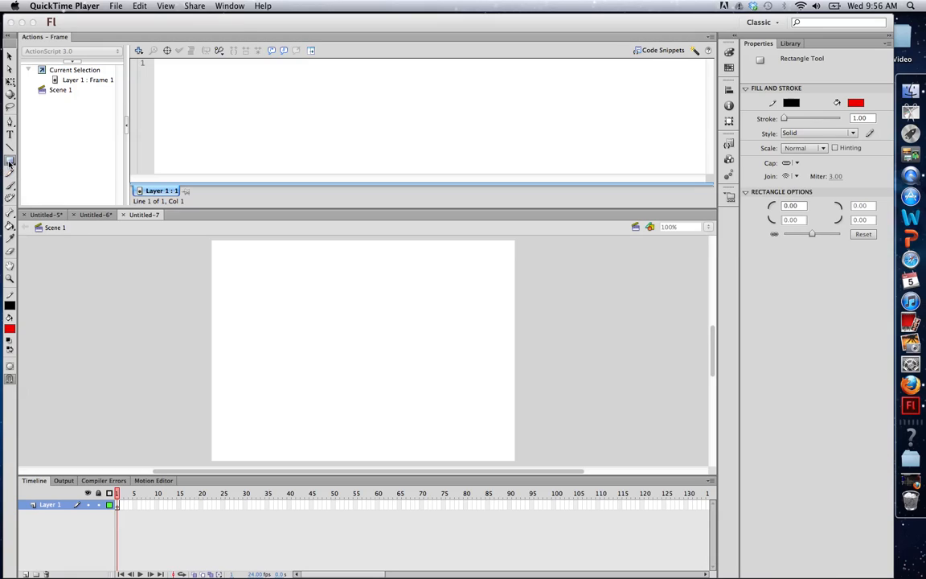
{"action": "mouse_move", "coordinate": [11, 162]}
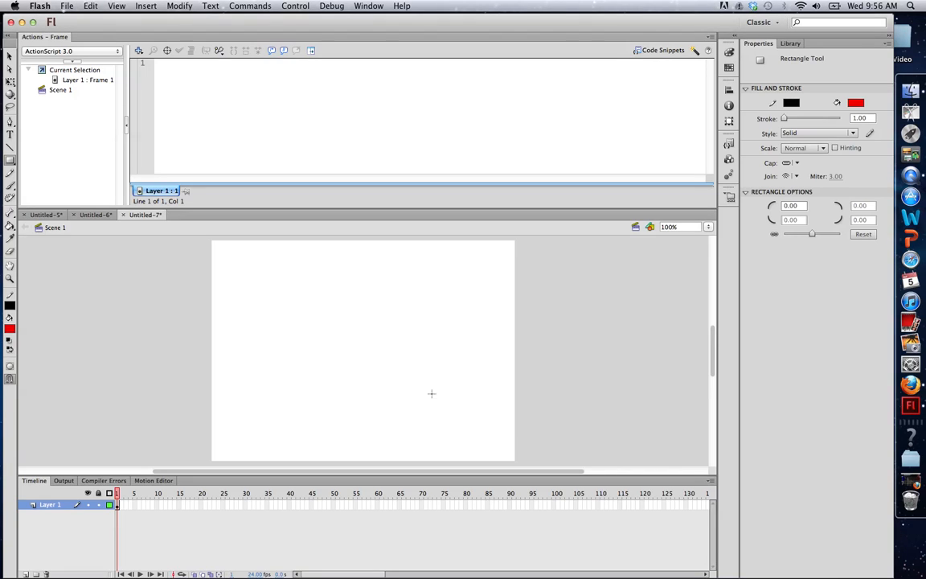
Draw a red rectangle with a black outline in the middle of the stage.
{"action": "left_click_drag", "start_coordinate": [289, 300], "coordinate": [432, 393]}
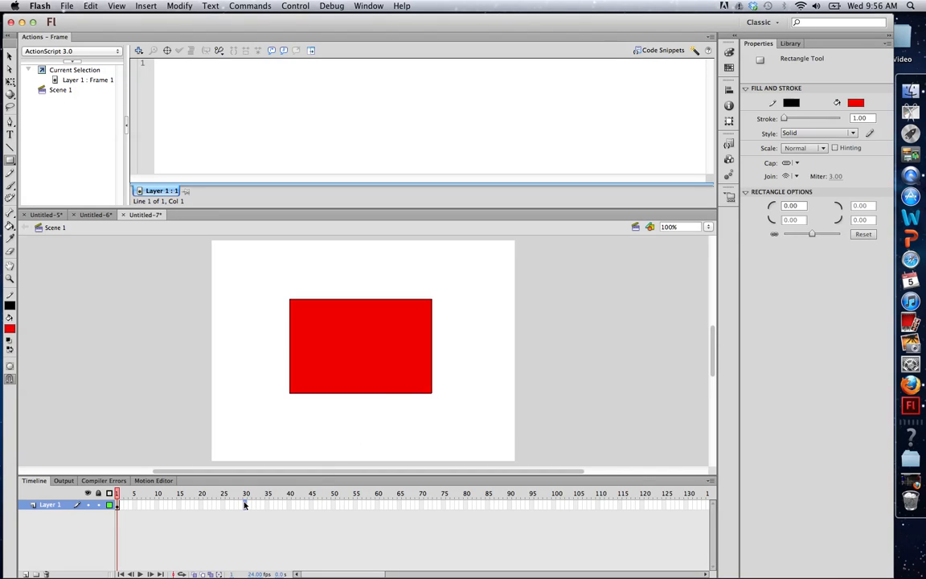
Insert a blank keyframe at frame 30 and switch to the Text tool.
{"action": "right_click", "coordinate": [116, 504]}
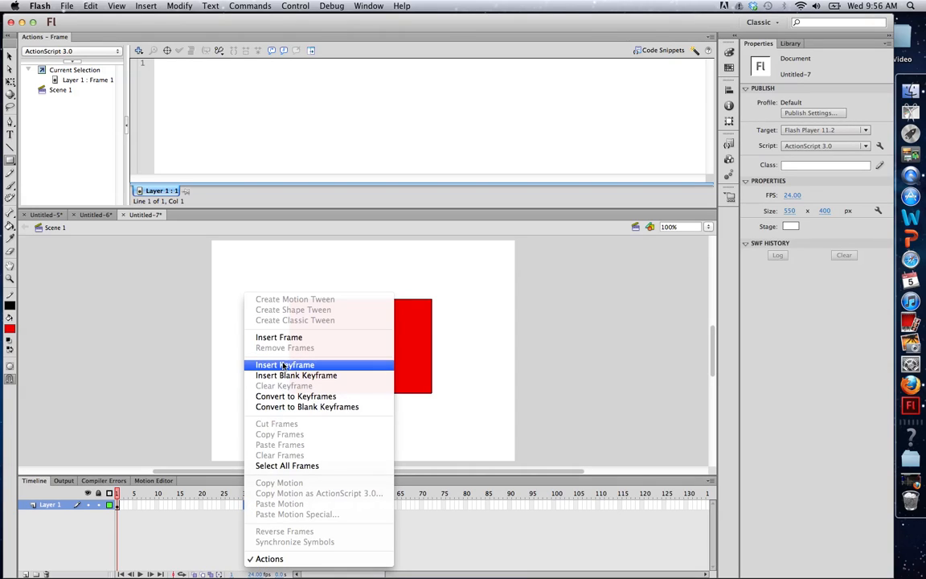
{"action": "left_click", "coordinate": [284, 364]}
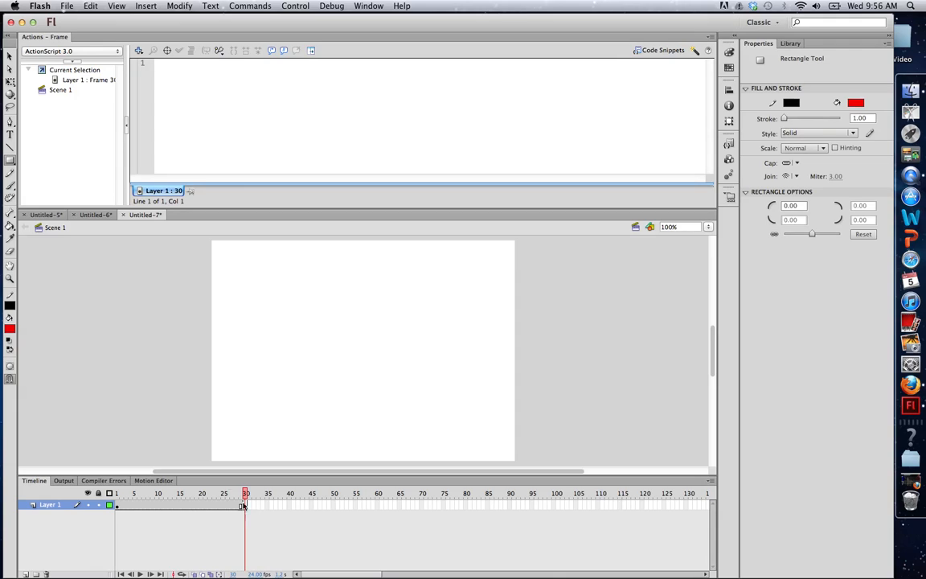
{"action": "left_click", "coordinate": [11, 134]}
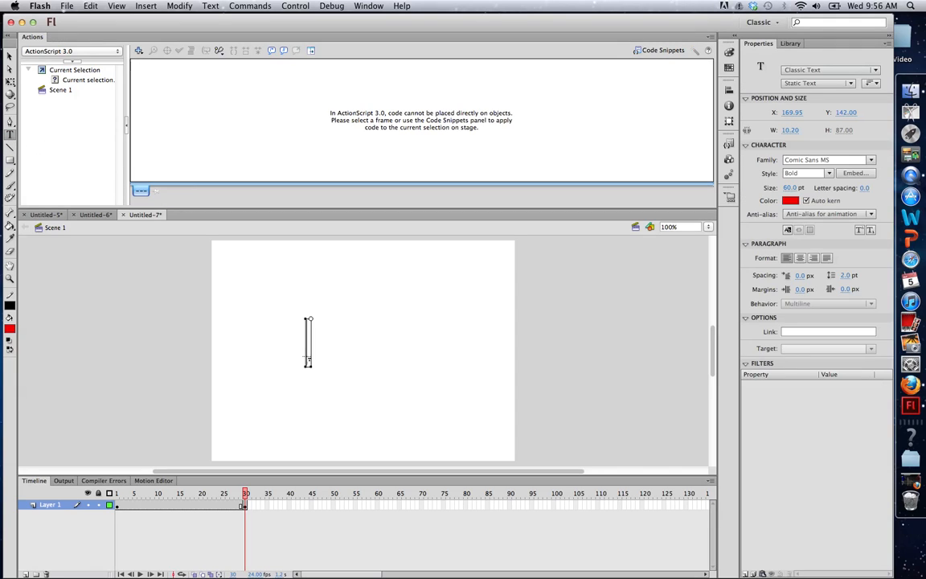
Type 'Hello' on frame 30 and move it to where the rectangle sits.
{"action": "type", "text": "Hello"}
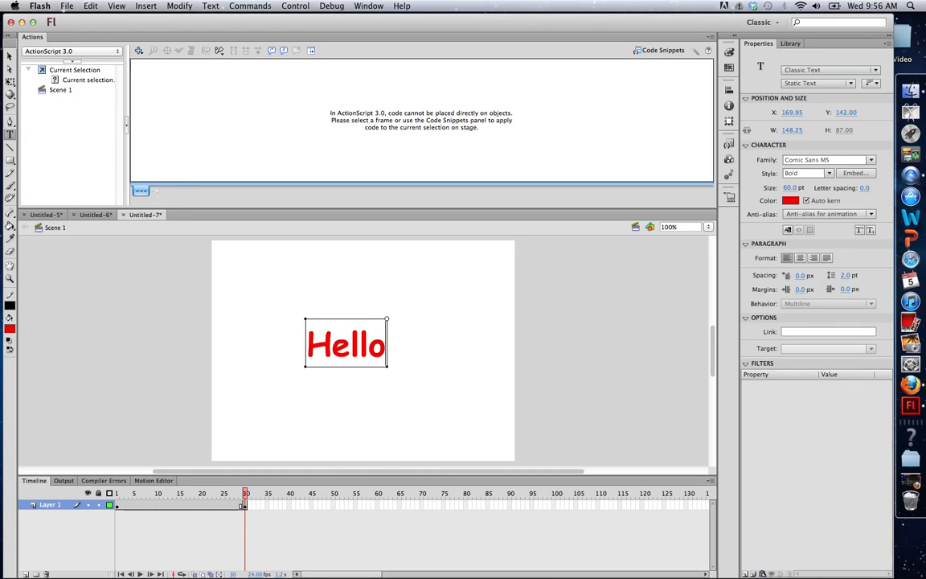
{"action": "left_click", "coordinate": [245, 504]}
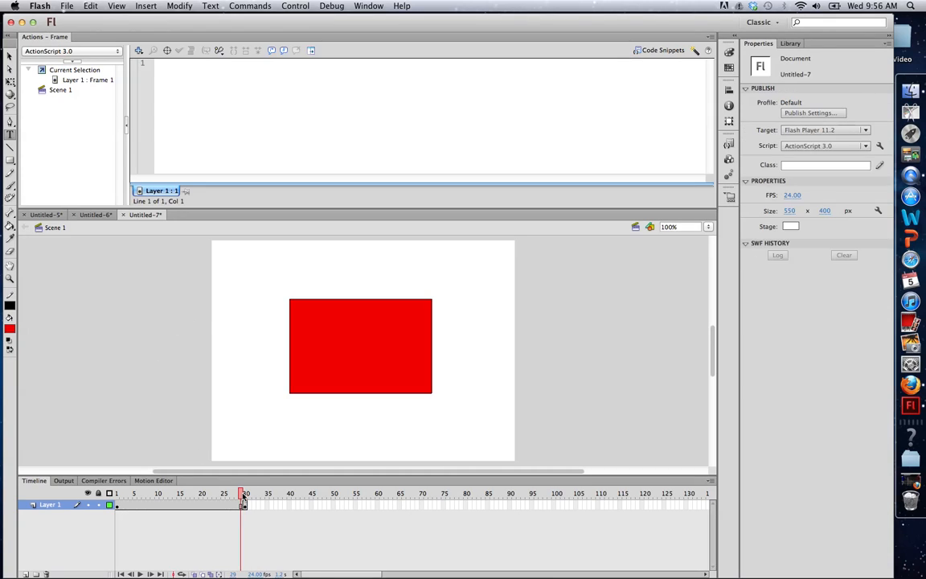
{"action": "left_click", "coordinate": [245, 493]}
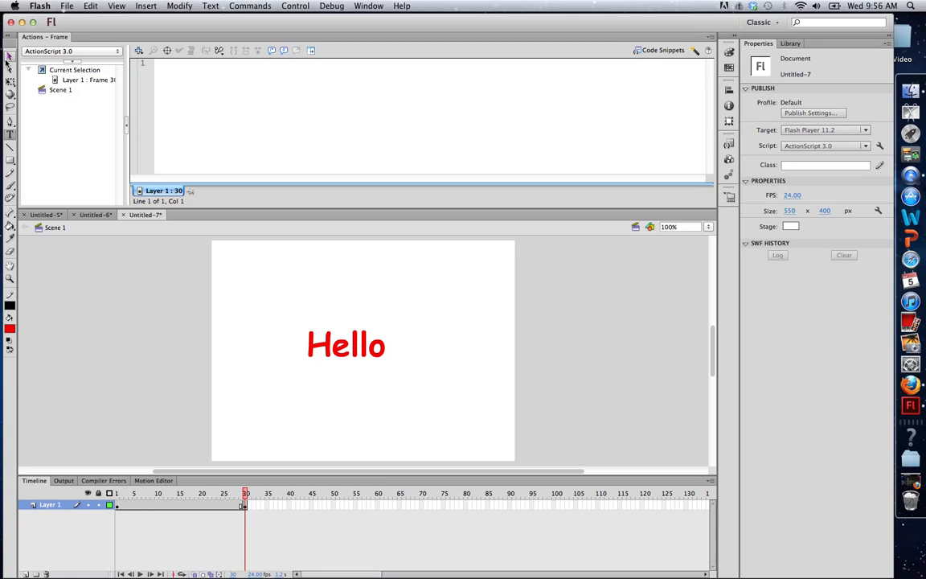
{"action": "left_click", "coordinate": [346, 344]}
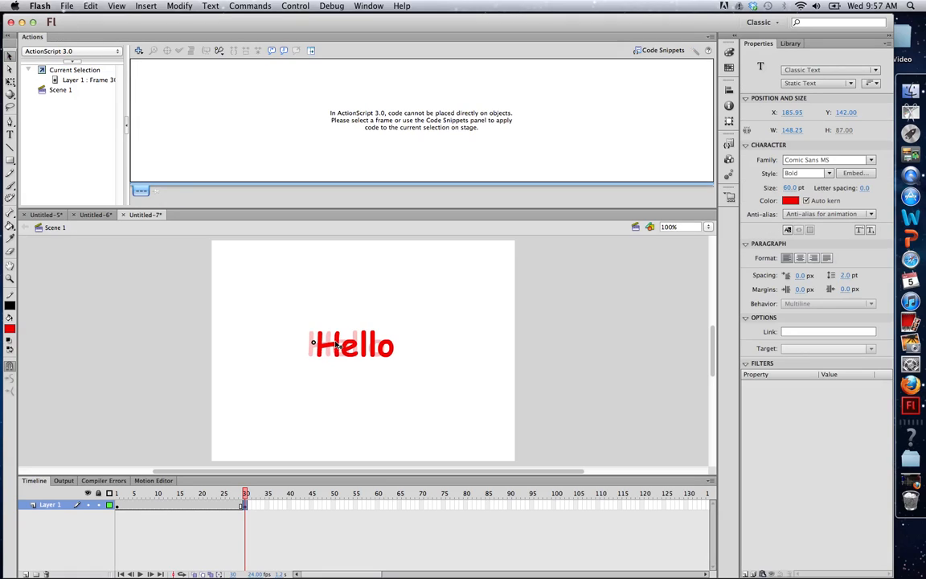
{"action": "left_click", "coordinate": [243, 492]}
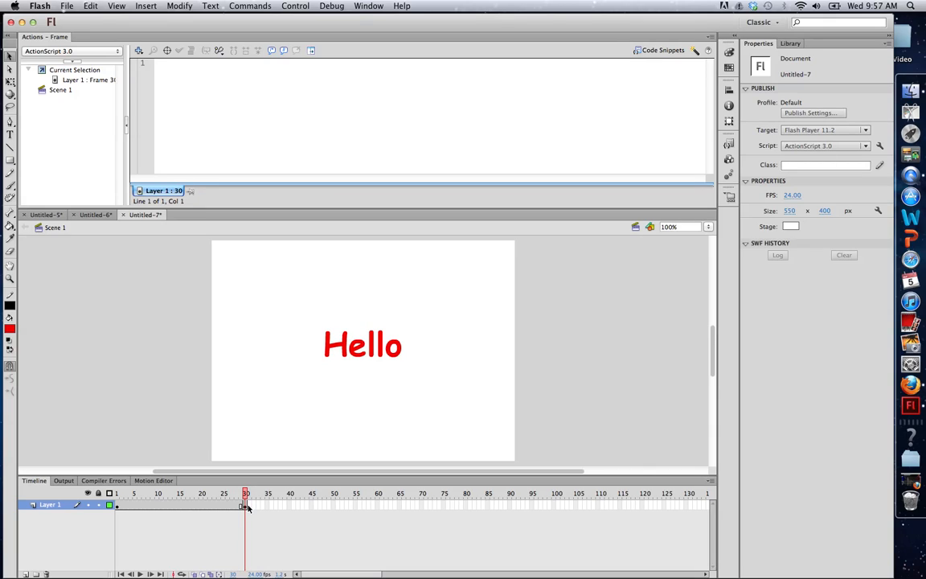
{"action": "mouse_move", "coordinate": [247, 508]}
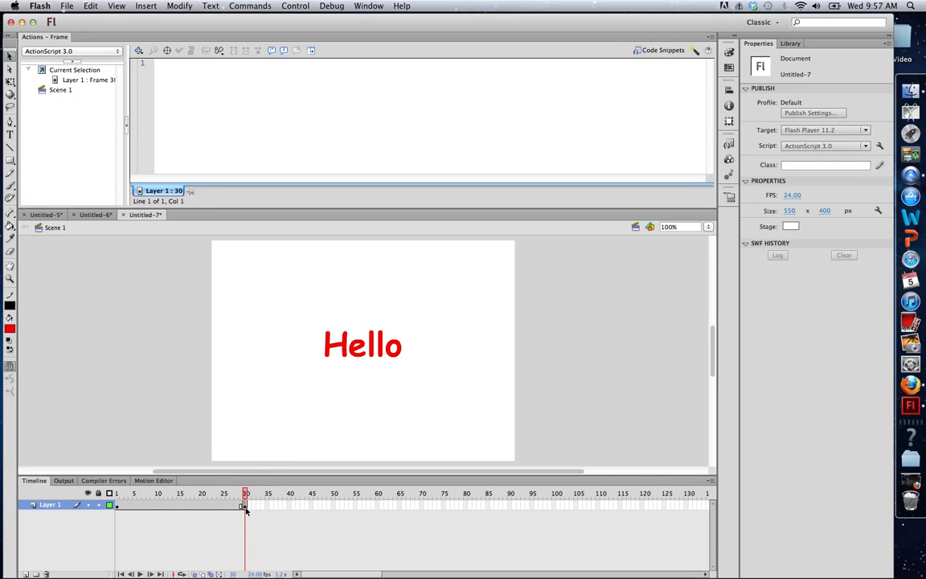
{"action": "left_click", "coordinate": [363, 343]}
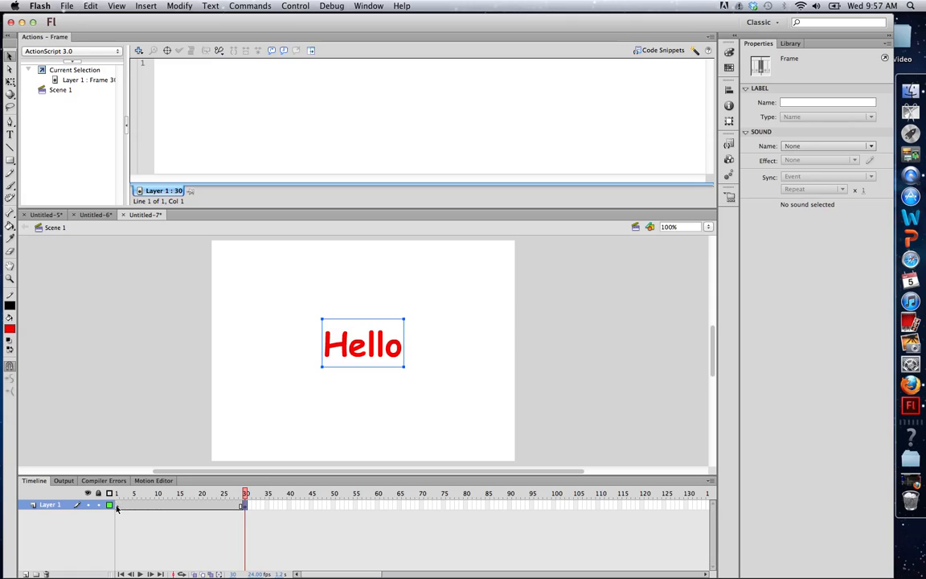
{"action": "right_click", "coordinate": [116, 502]}
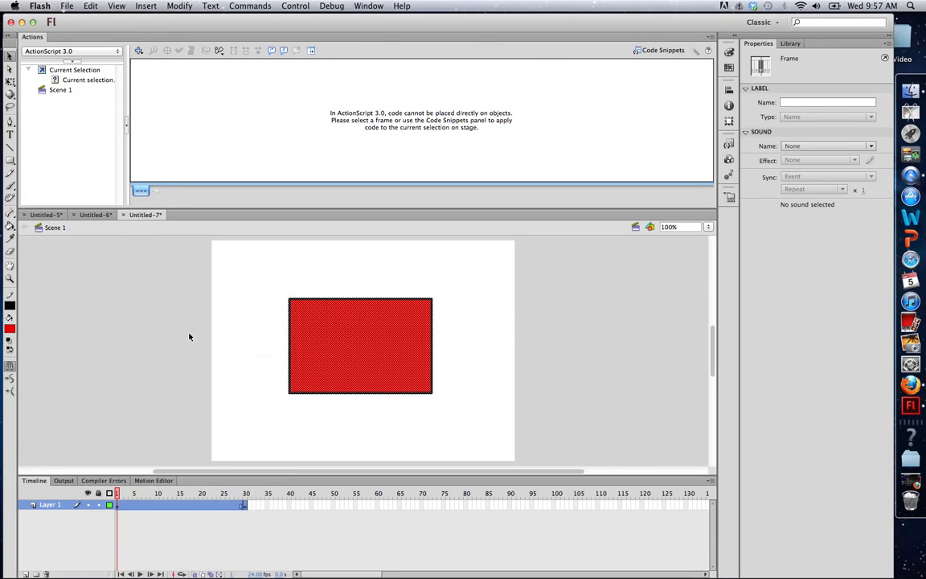
{"action": "left_click", "coordinate": [246, 493]}
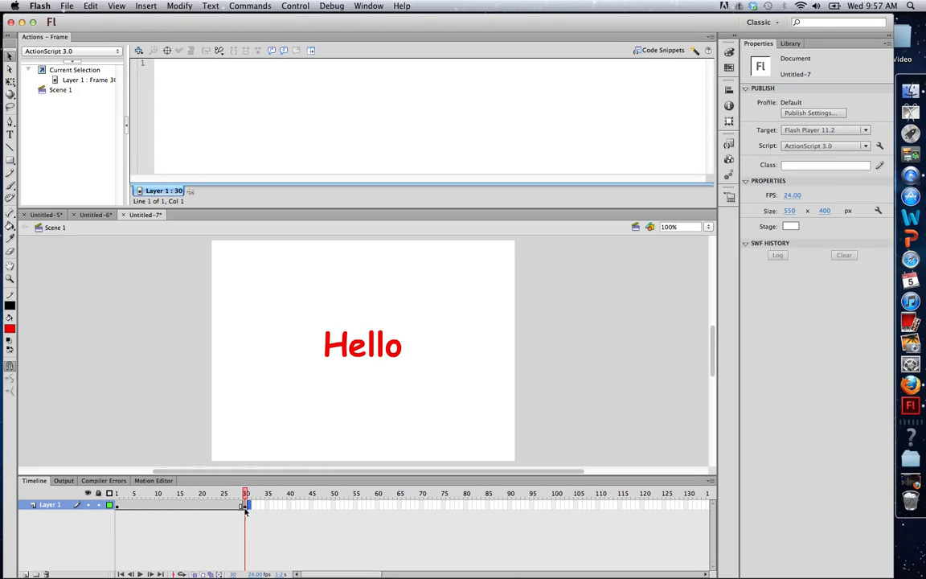
{"action": "left_click", "coordinate": [361, 344]}
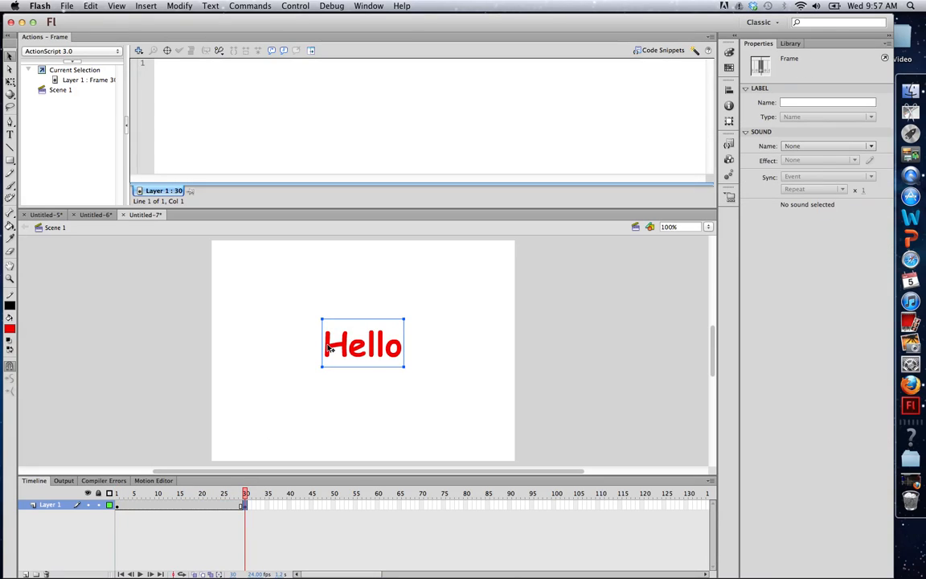
Break apart the Hello text on frame 30 into separate letter pieces.
{"action": "right_click", "coordinate": [363, 343]}
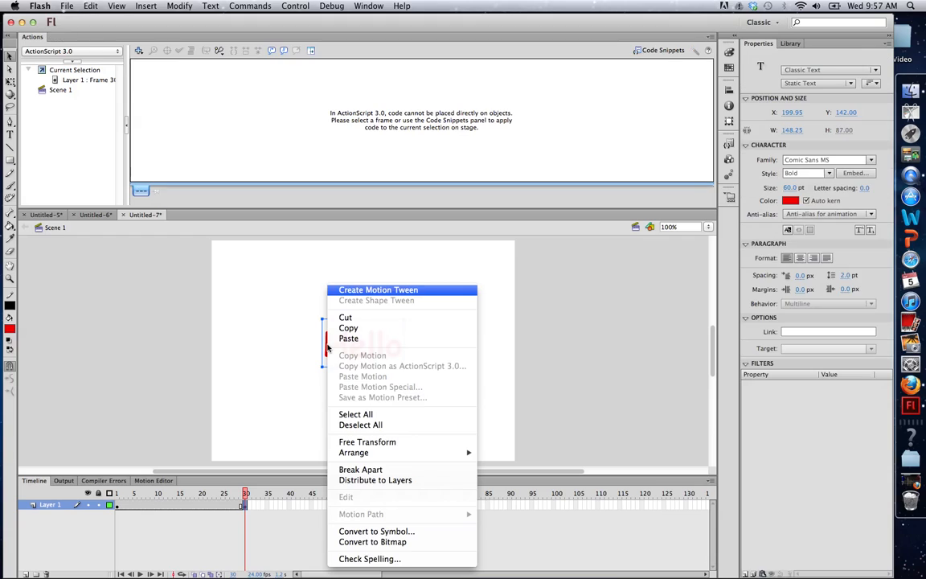
{"action": "mouse_move", "coordinate": [360, 469]}
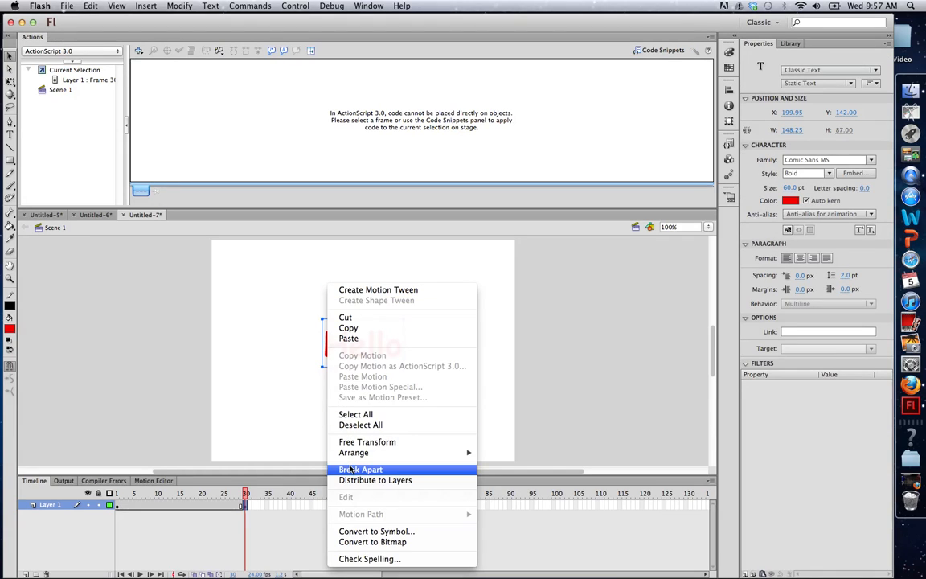
{"action": "left_click", "coordinate": [360, 469]}
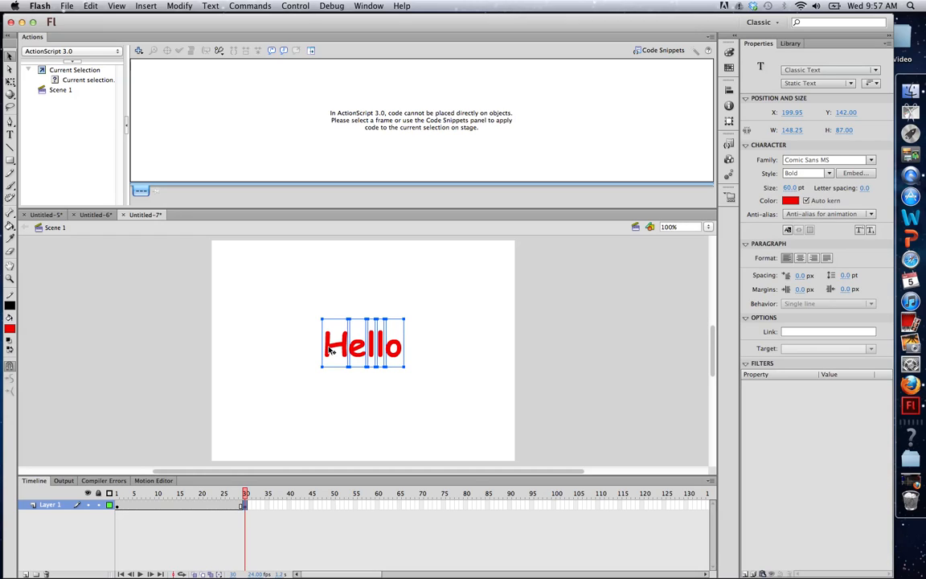
{"action": "mouse_move", "coordinate": [350, 473]}
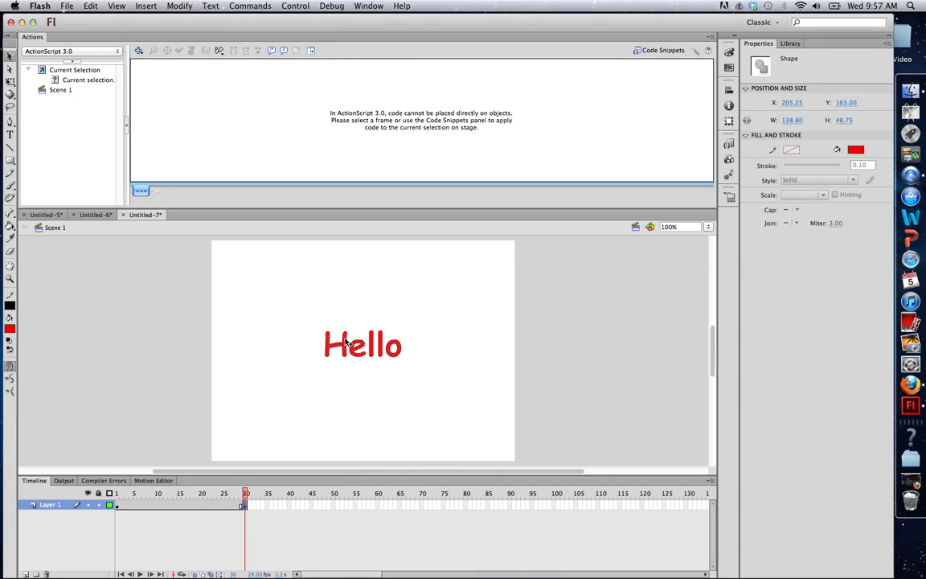
{"action": "mouse_move", "coordinate": [239, 451]}
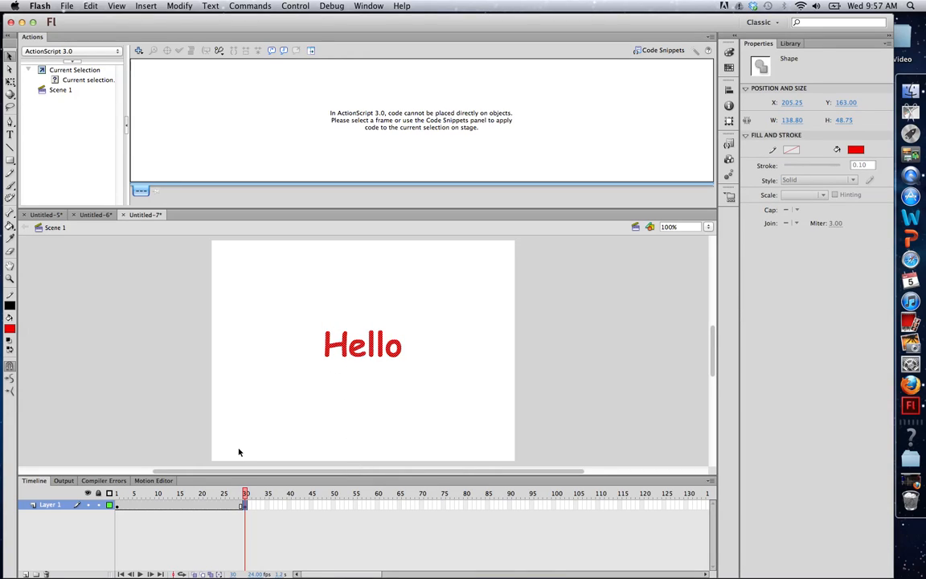
Create a shape tween across frames 1 to 30, morphing the rectangle into Hello.
{"action": "left_click", "coordinate": [116, 493]}
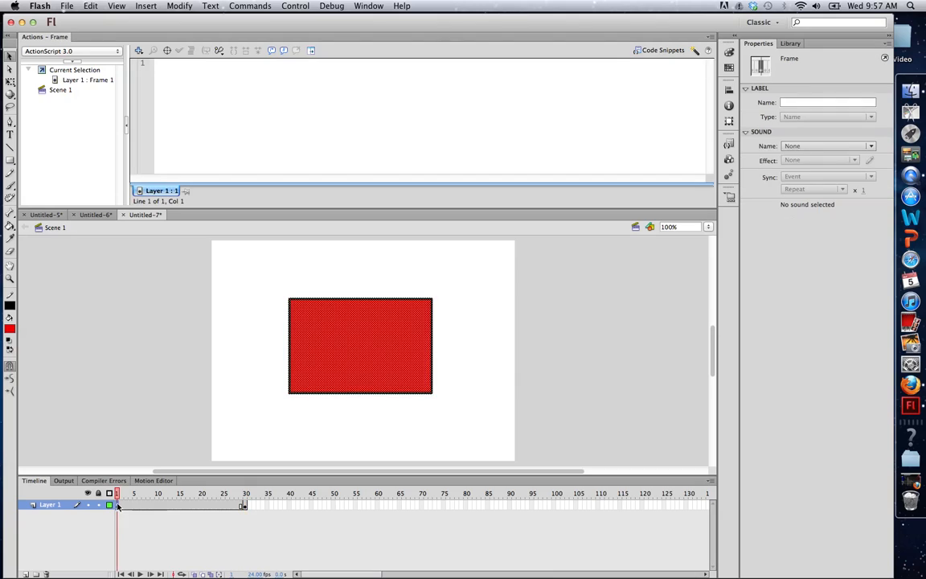
{"action": "left_click", "coordinate": [243, 504]}
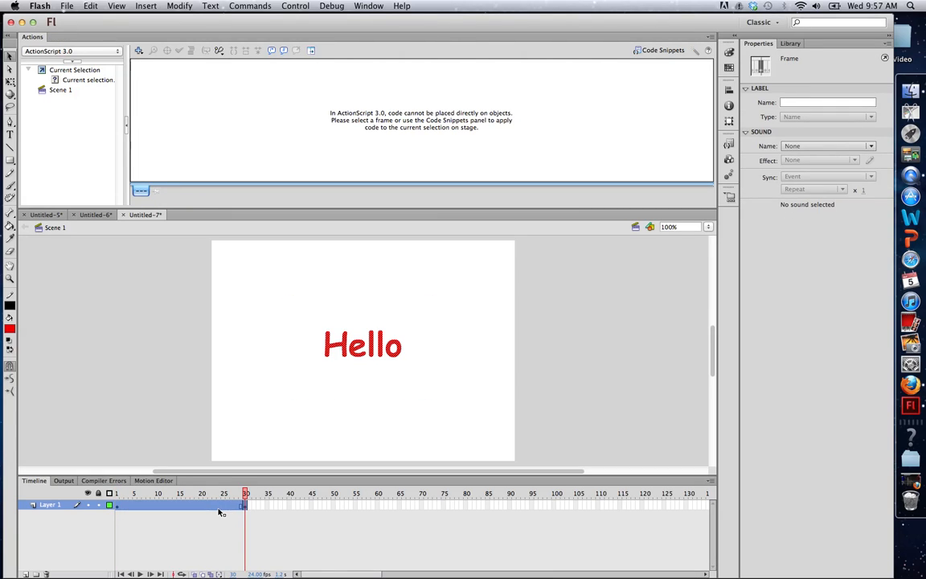
{"action": "right_click", "coordinate": [244, 505]}
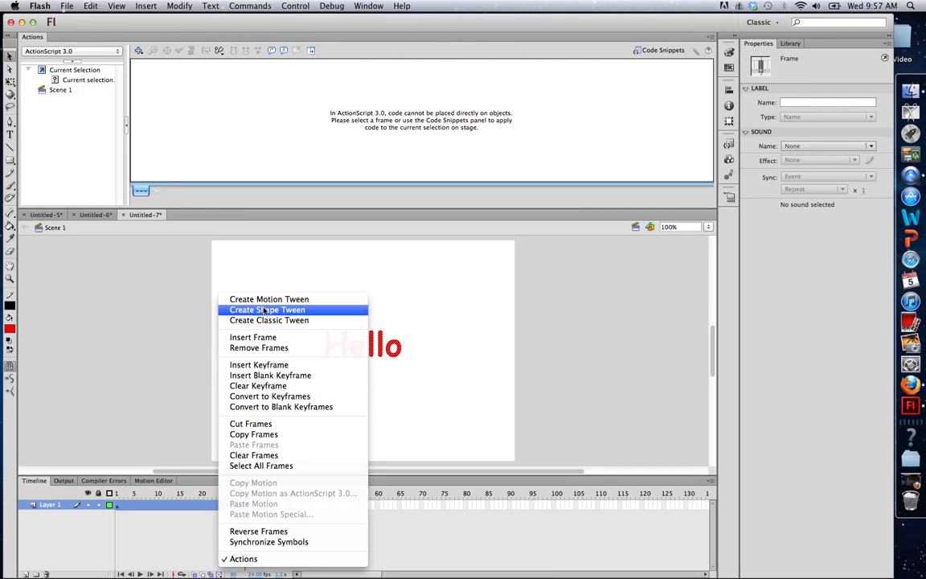
{"action": "left_click", "coordinate": [267, 309]}
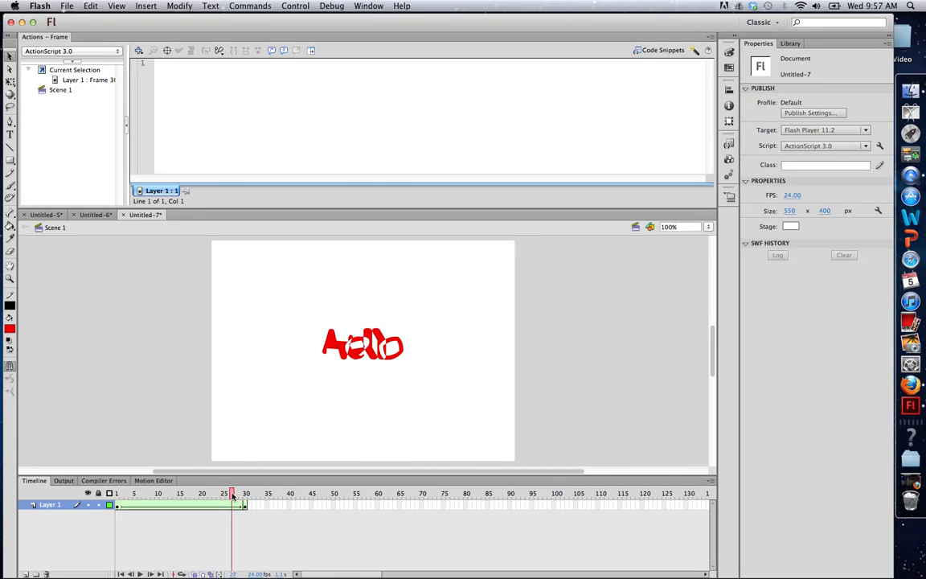
{"action": "left_click", "coordinate": [117, 493]}
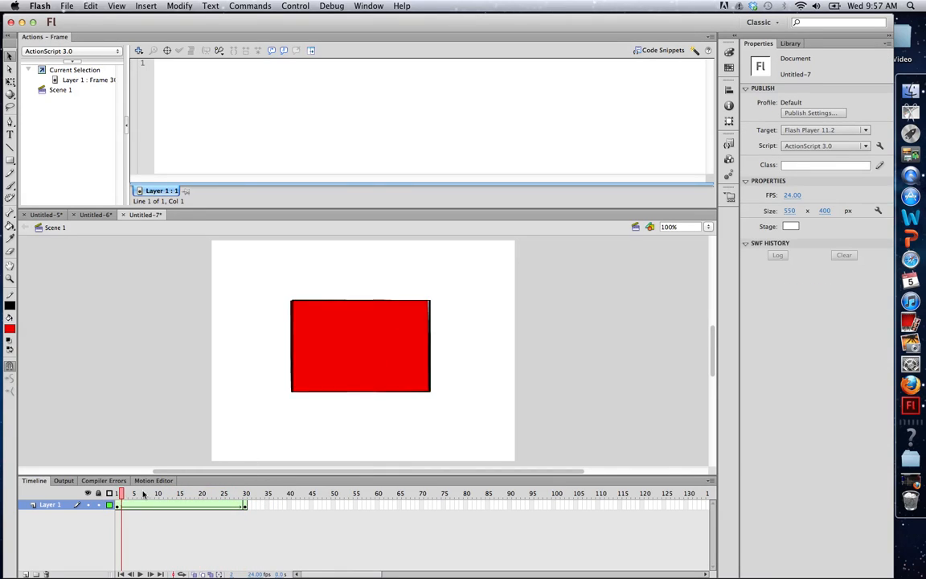
{"action": "left_click", "coordinate": [169, 493]}
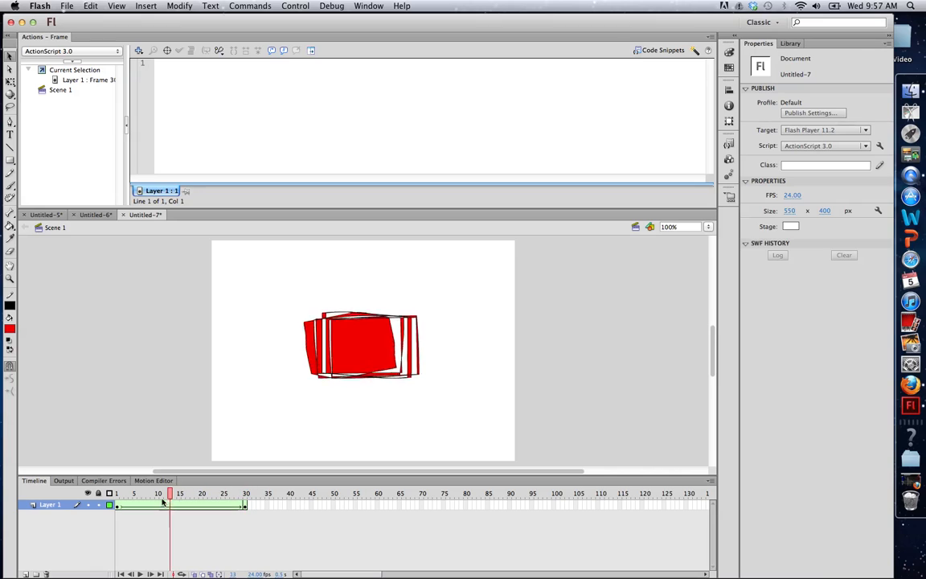
{"action": "left_click", "coordinate": [245, 493]}
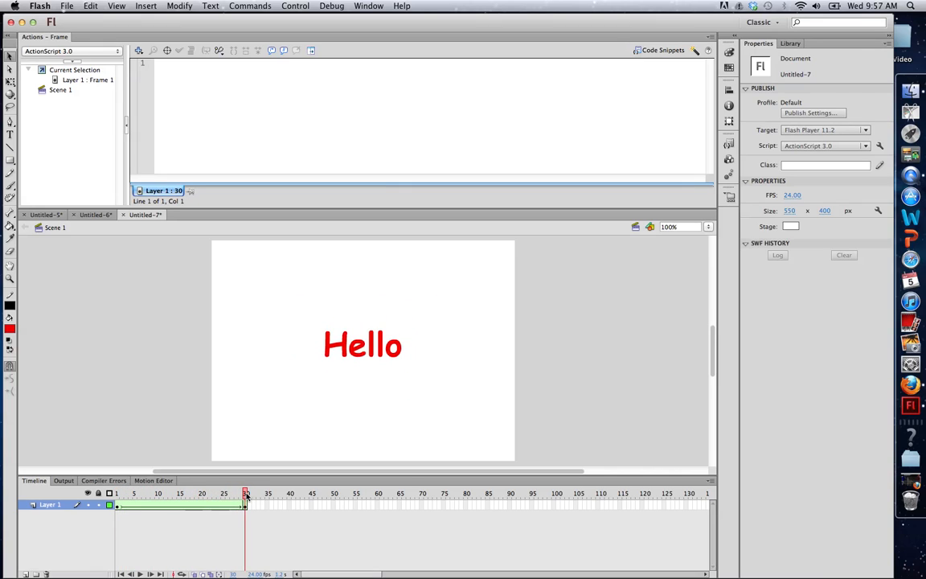
{"action": "left_click", "coordinate": [243, 492]}
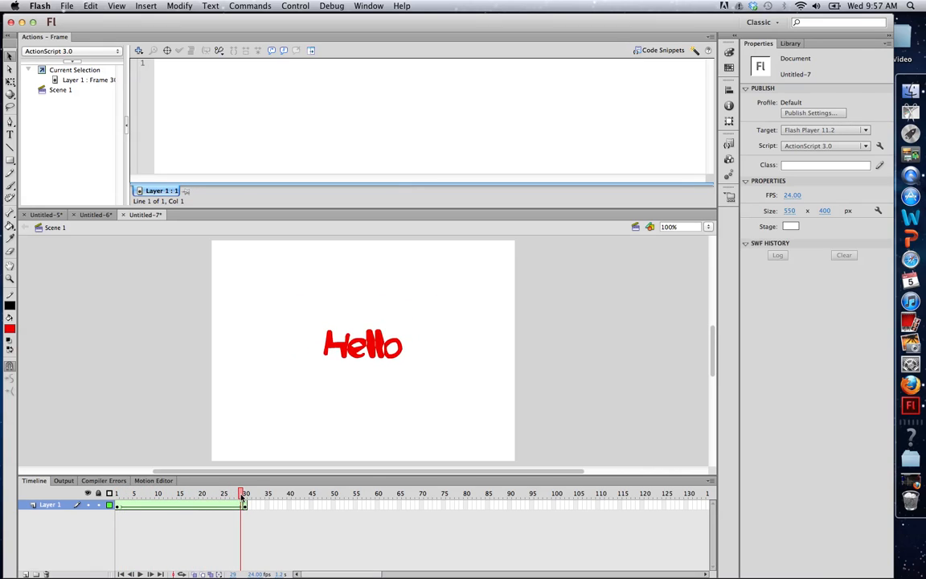
{"action": "left_click", "coordinate": [245, 493]}
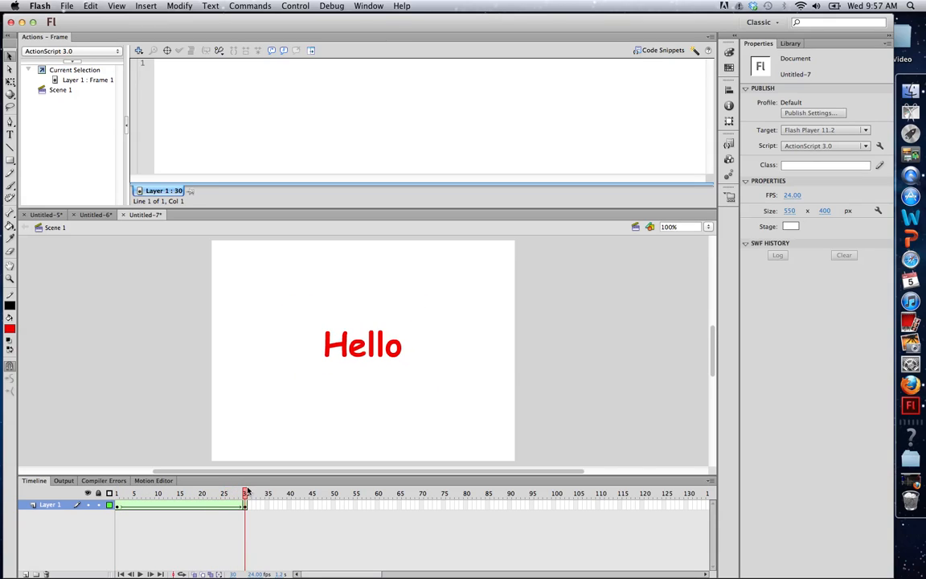
{"action": "left_click", "coordinate": [244, 492]}
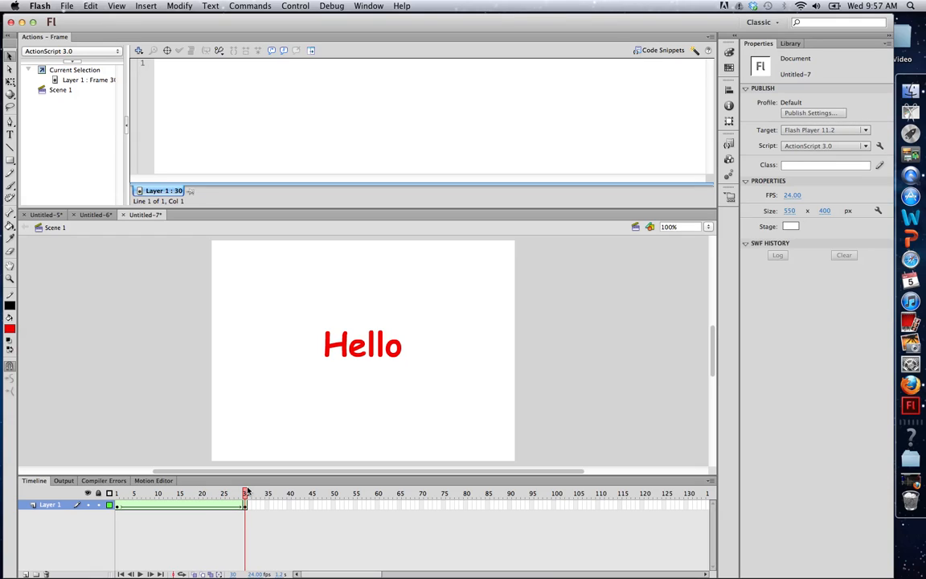
{"action": "left_click", "coordinate": [245, 492]}
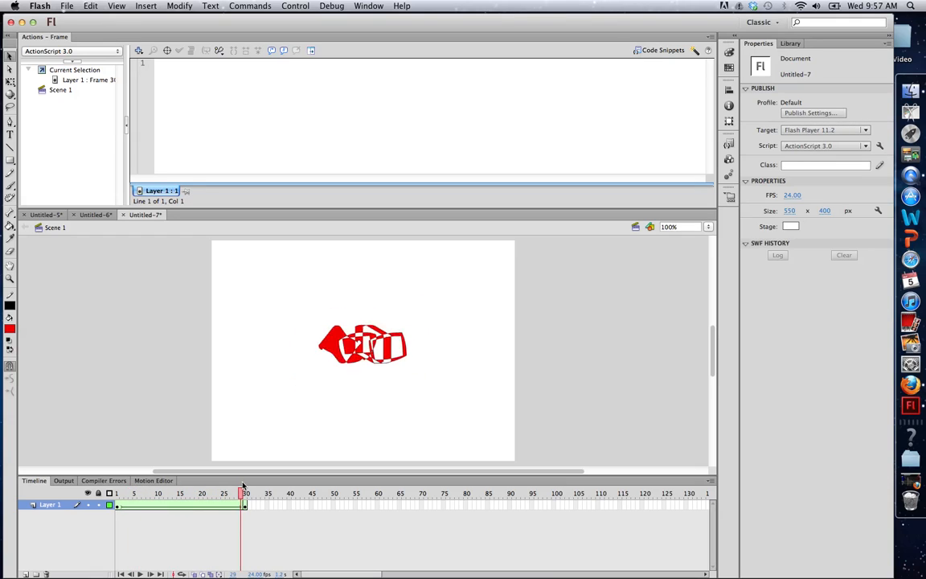
{"action": "left_click", "coordinate": [245, 493]}
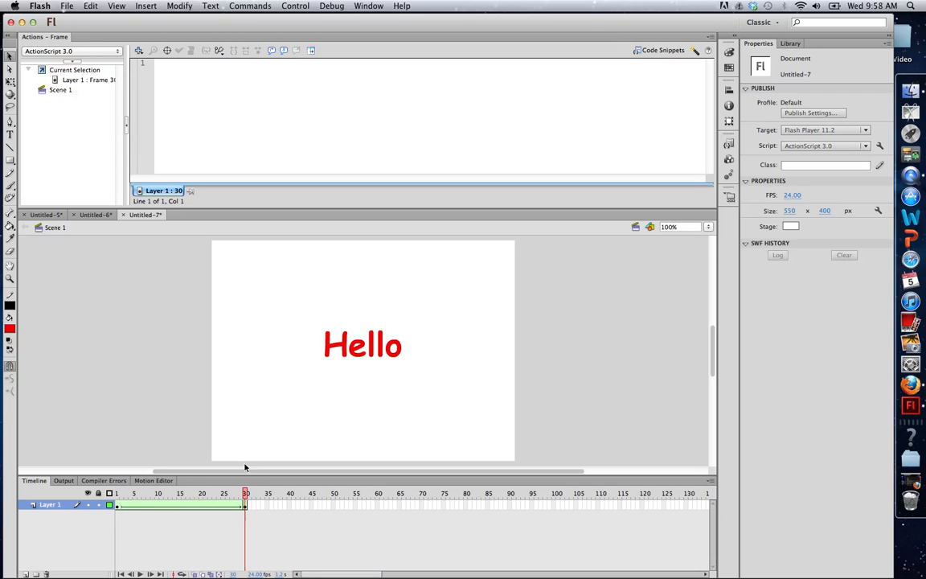